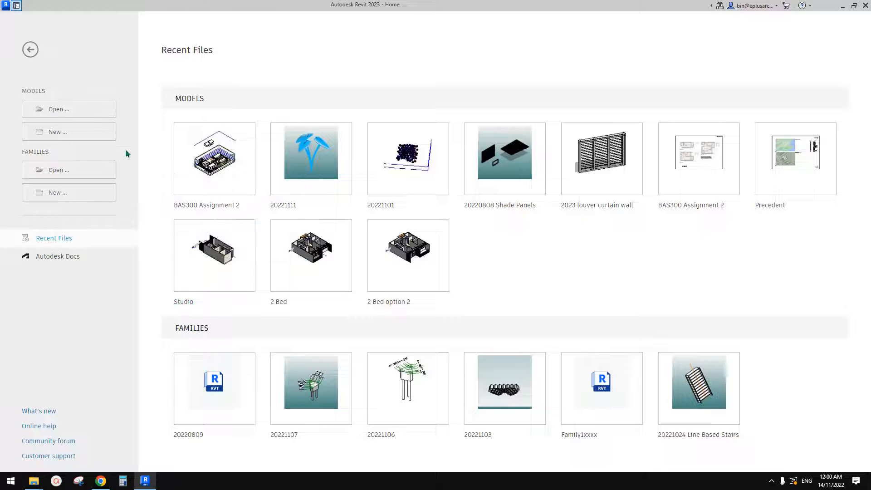
# Create a new project from the Architectural Template via Models > New.
pyautogui.click(69, 131)
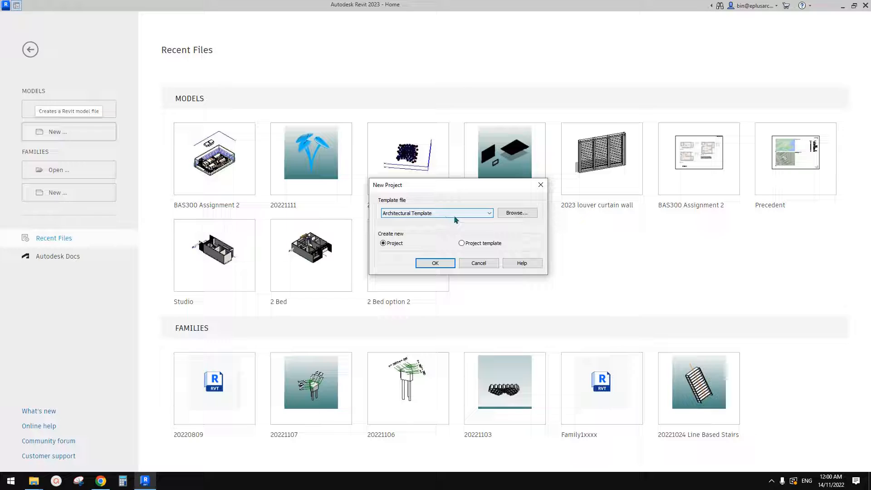
pyautogui.click(488, 212)
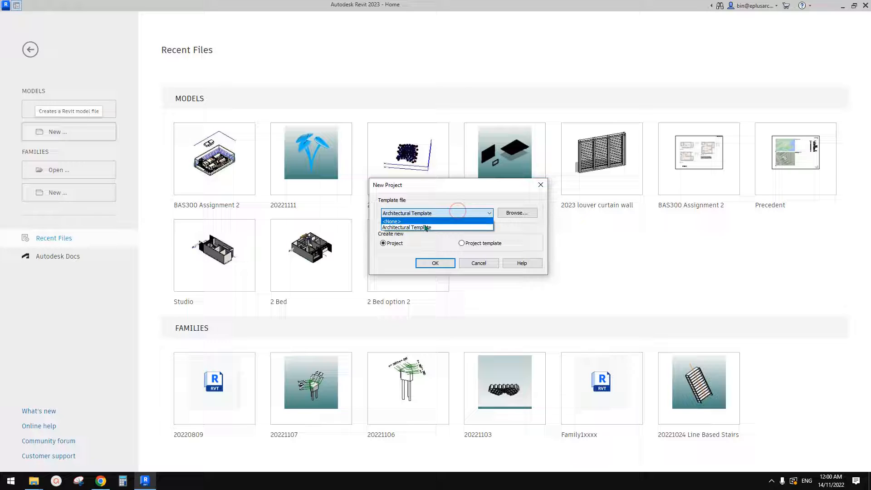
pyautogui.click(436, 263)
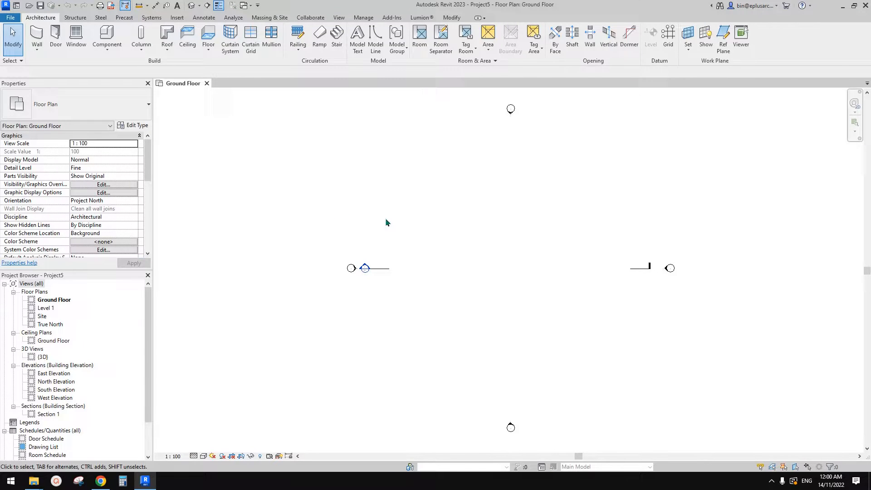
pyautogui.moveTo(452, 226)
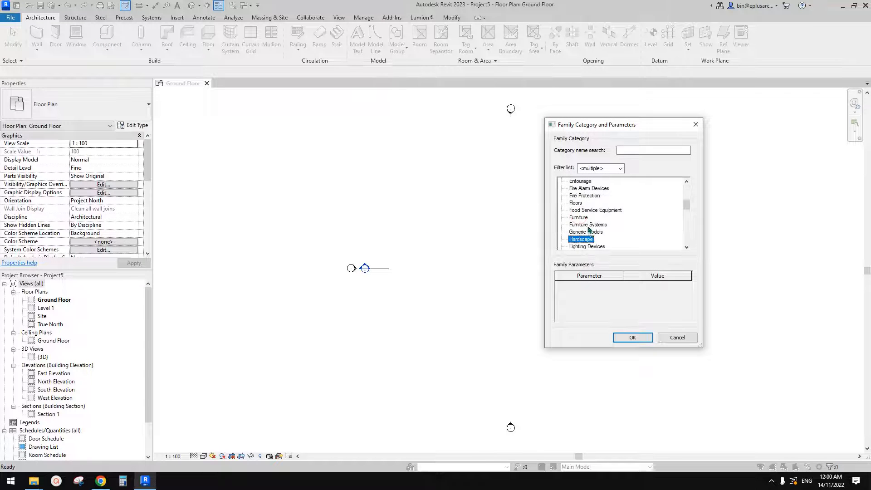
# Model an in-place Generic Models slab as an irregular polygon extrusion 250 deep.
pyautogui.click(633, 337)
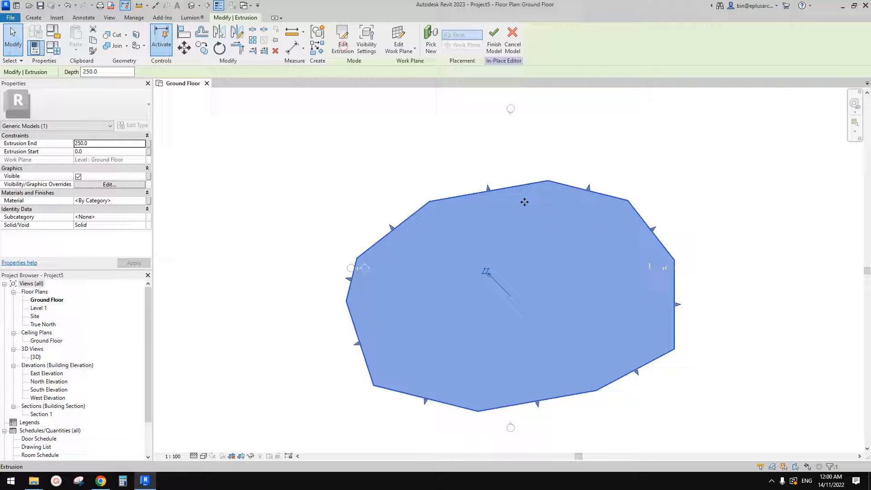
pyautogui.click(342, 40)
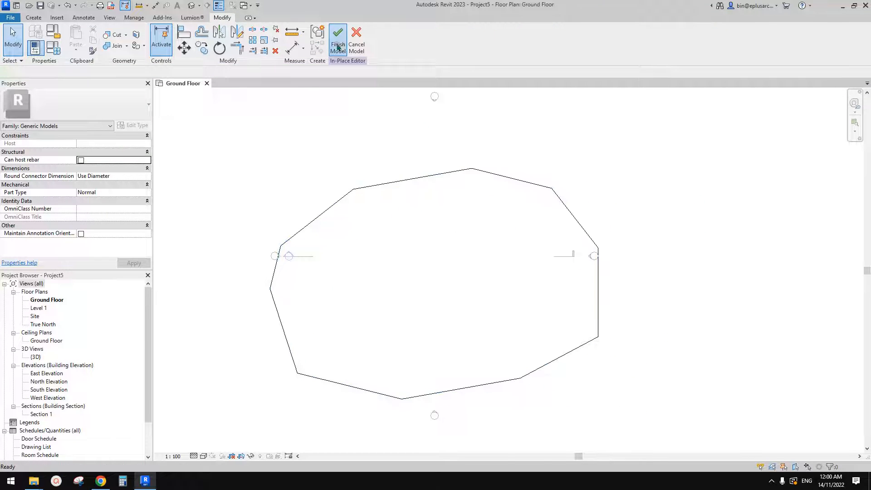
# Reshape the extrusion sketch with three rectangles, a circle and a curved edge, then finish it.
pyautogui.click(338, 38)
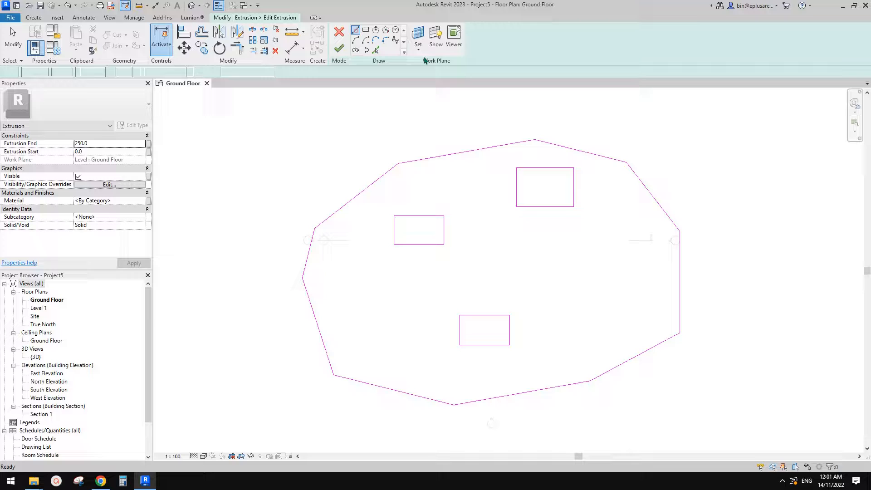
pyautogui.click(356, 29)
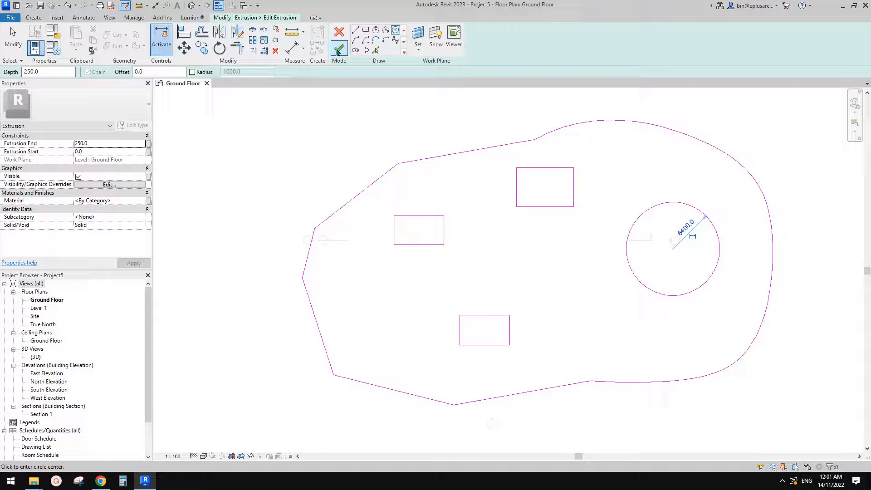
pyautogui.click(339, 35)
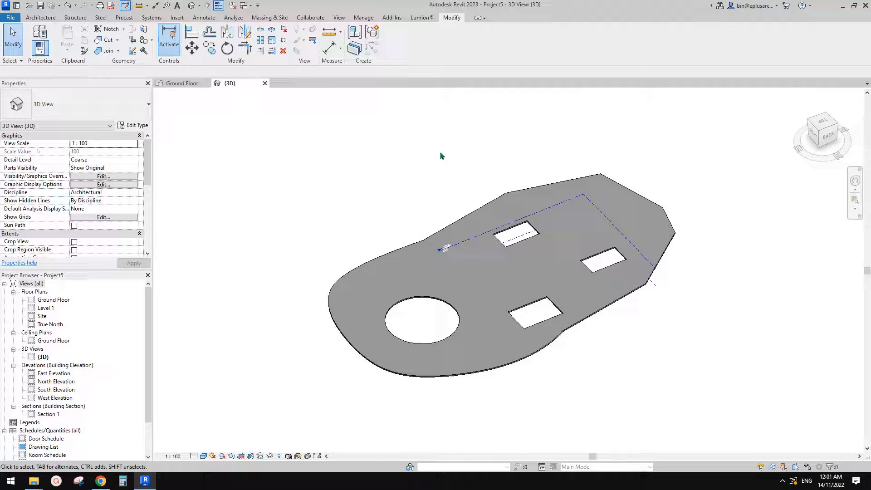
# Switch to the Ground Floor plan showing the edited slab outline with its openings.
pyautogui.doubleClick(53, 299)
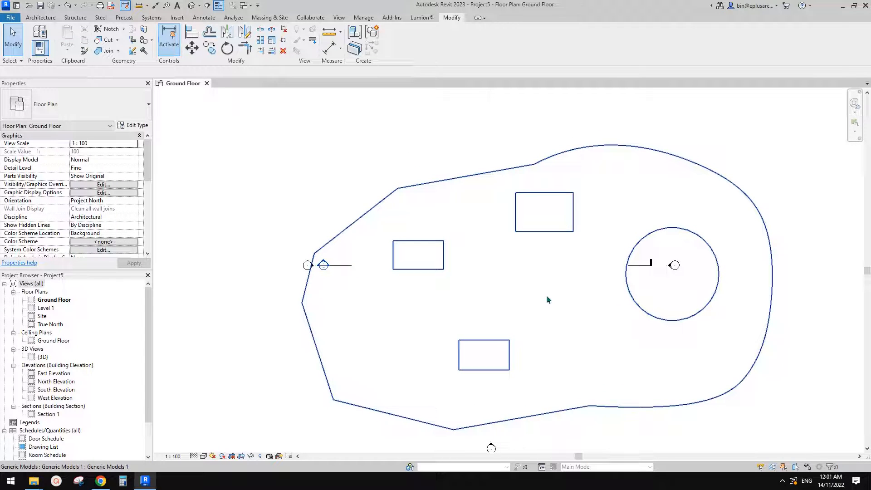
pyautogui.moveTo(571, 302)
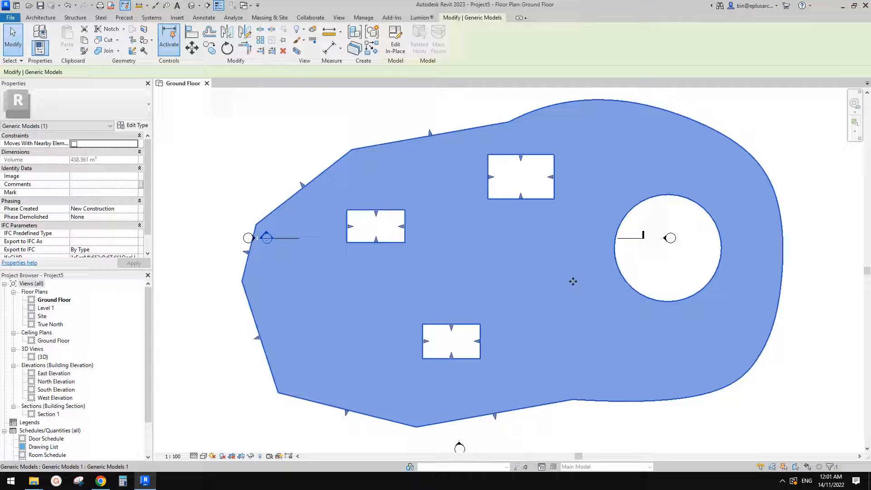
pyautogui.moveTo(440, 216)
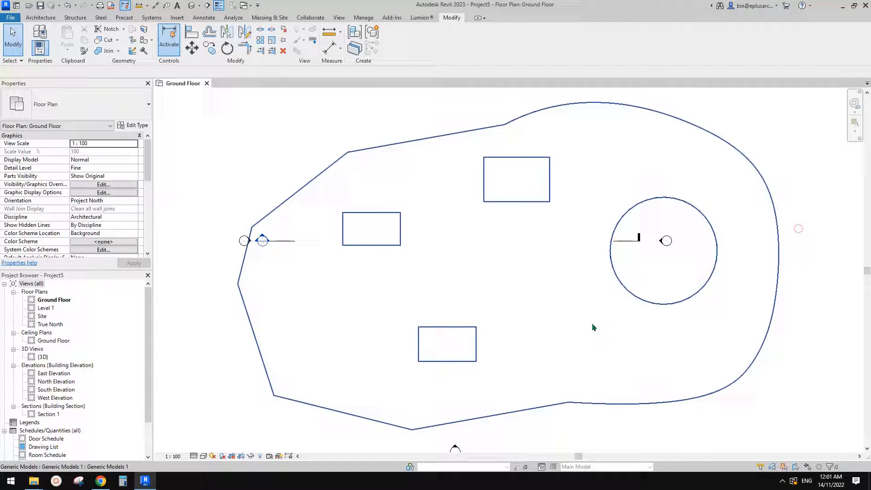
# Copy the edited slab, then discard its sketch edits to restore the plain polygon outline.
pyautogui.click(593, 327)
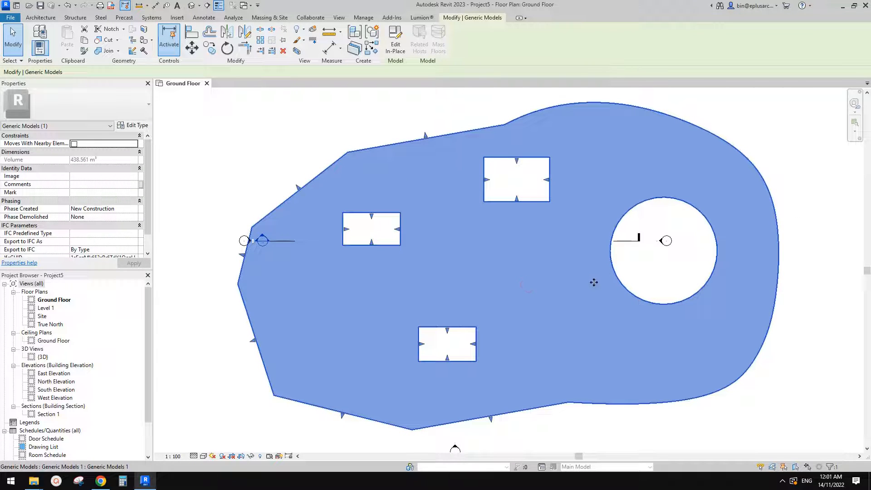
pyautogui.moveTo(598, 286)
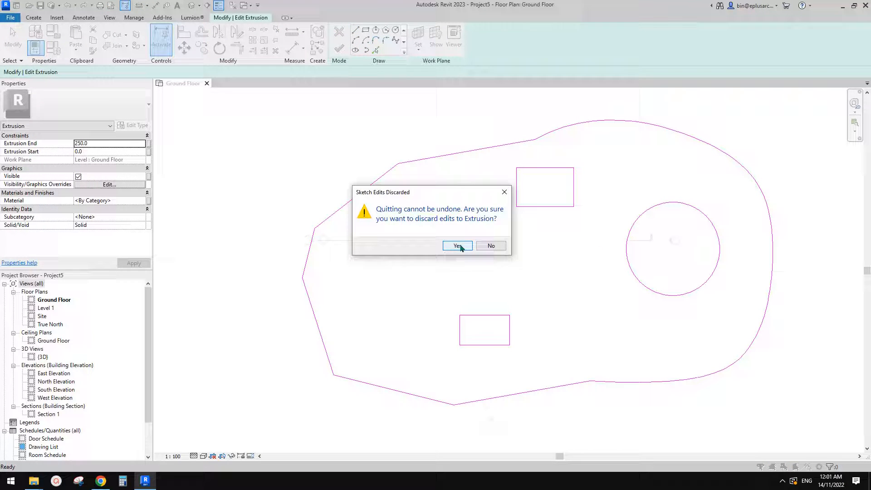
pyautogui.click(456, 245)
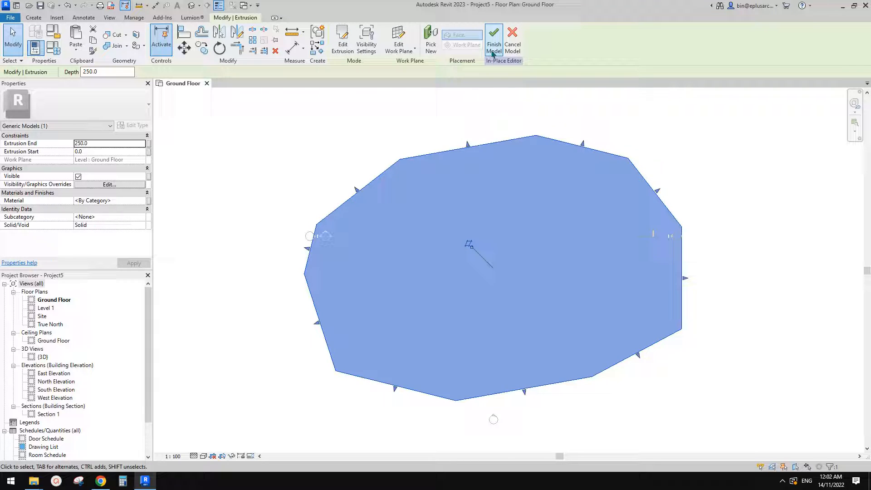
pyautogui.click(494, 34)
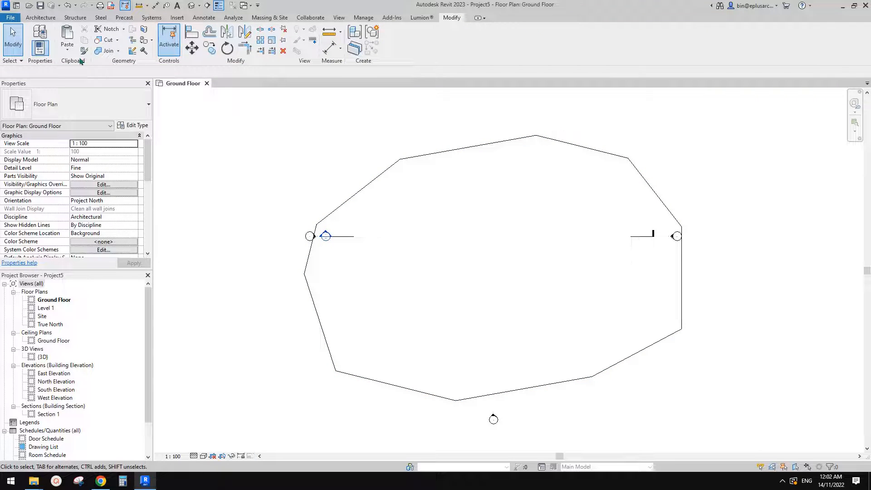
# Paste the copied slab Aligned to Same Place and set it beside the original slab.
pyautogui.click(66, 51)
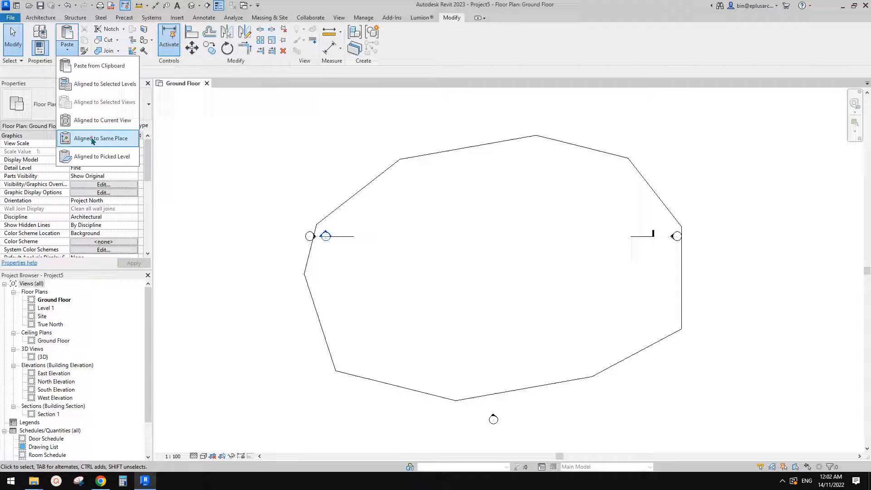
pyautogui.click(102, 138)
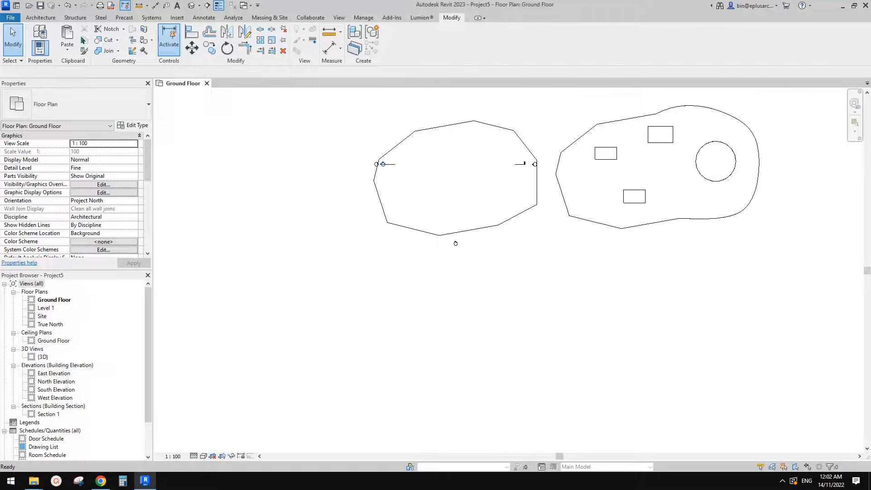
pyautogui.click(42, 17)
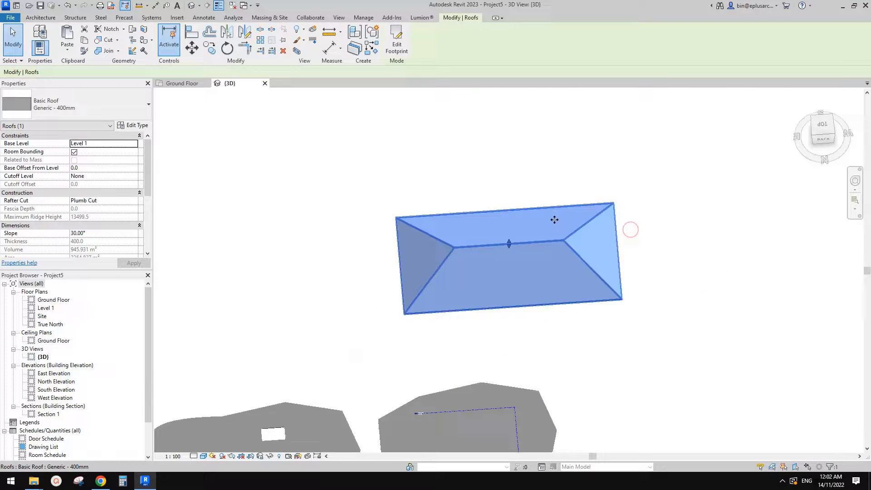
# Edit the roof footprint to add a narrower projecting wing, making the roof L-shaped.
pyautogui.click(396, 38)
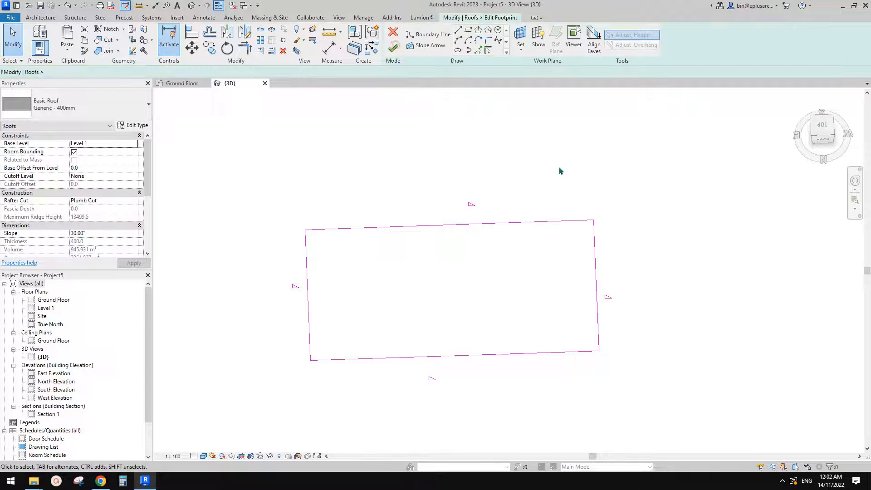
pyautogui.click(432, 34)
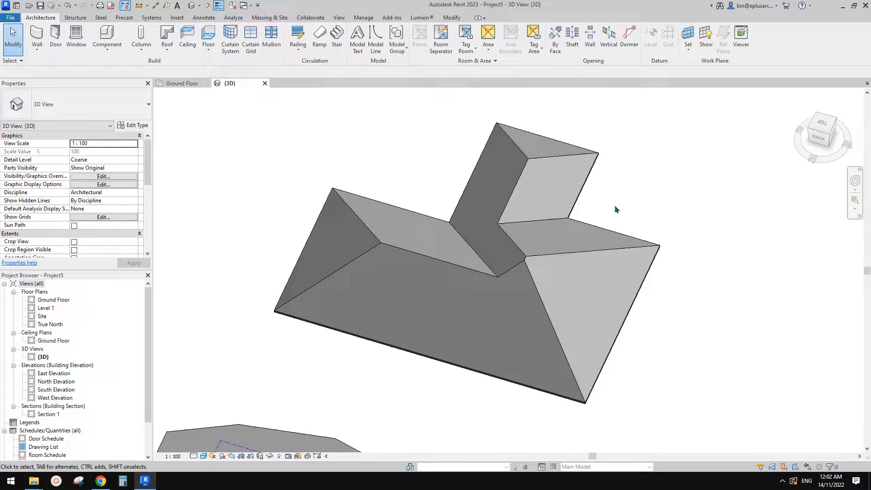
pyautogui.click(529, 216)
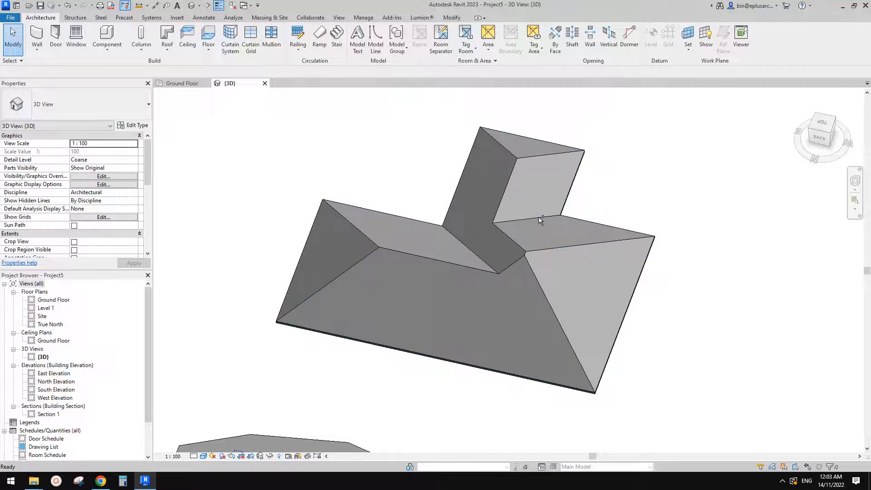
pyautogui.doubleClick(539, 221)
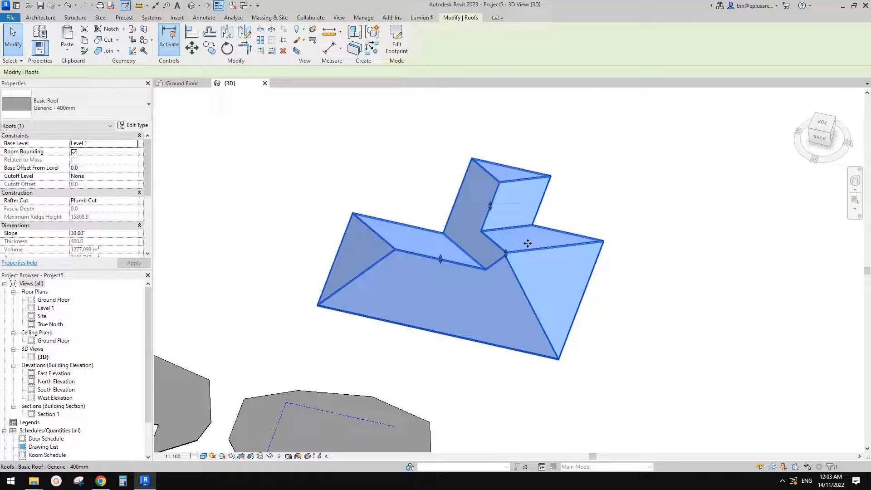
pyautogui.click(396, 39)
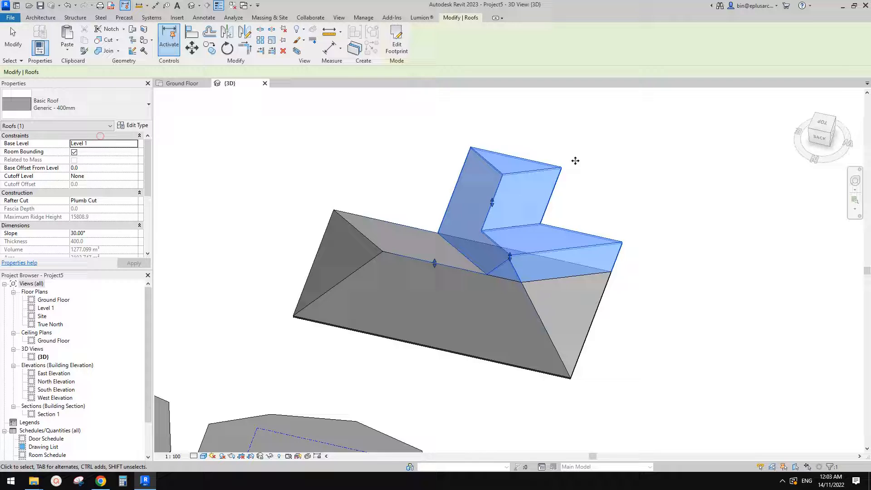
# Drag the rectangular roof copy beside the winged roof so all four elements show in 3D.
pyautogui.moveTo(575, 160); pyautogui.dragTo(642, 229)
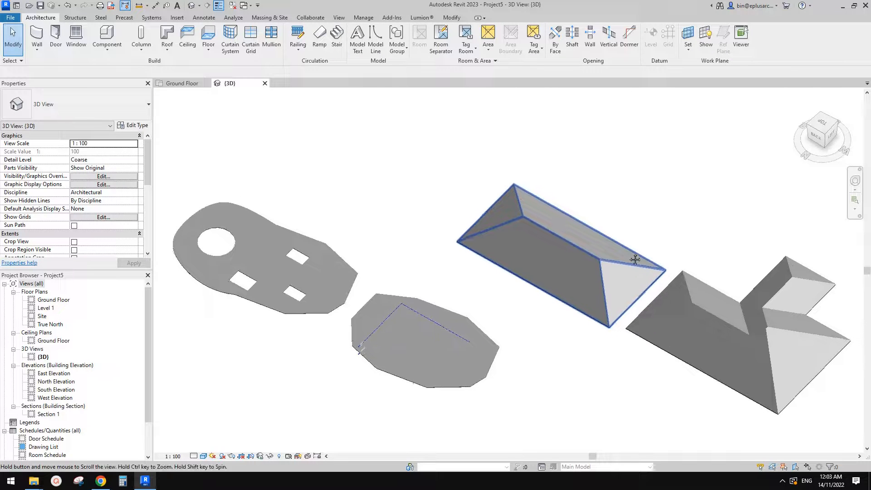
pyautogui.moveTo(633, 274)
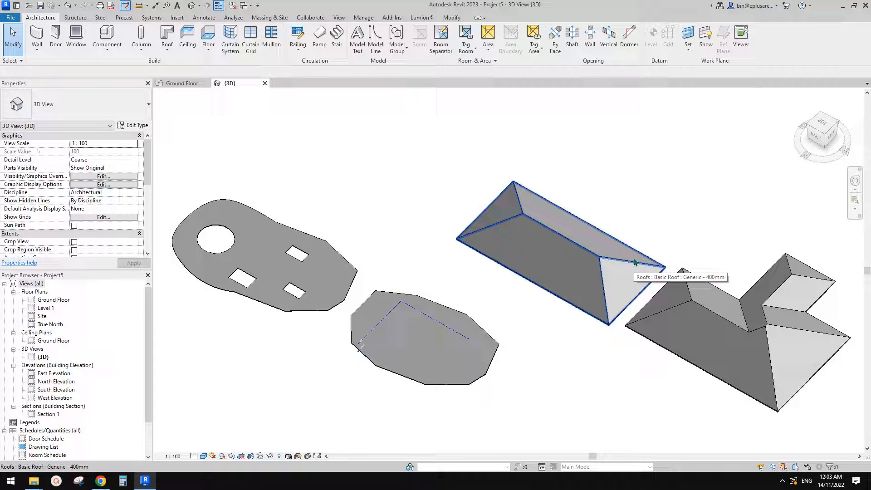
pyautogui.moveTo(633, 259)
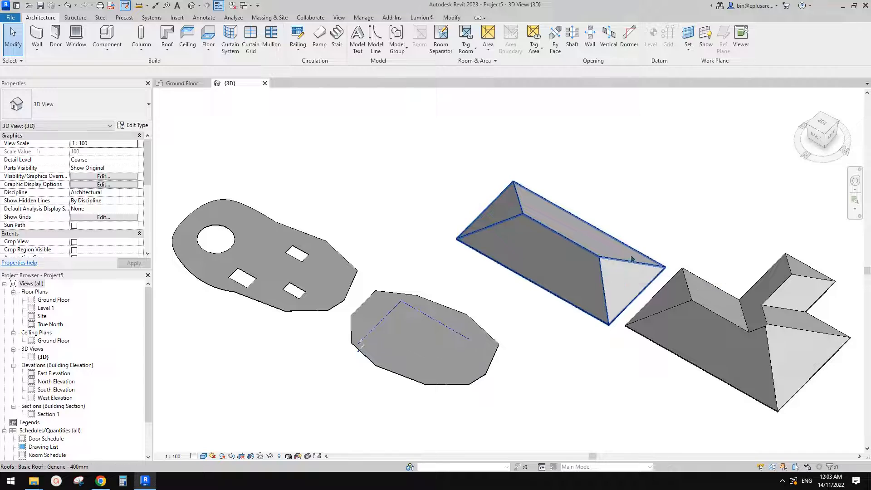